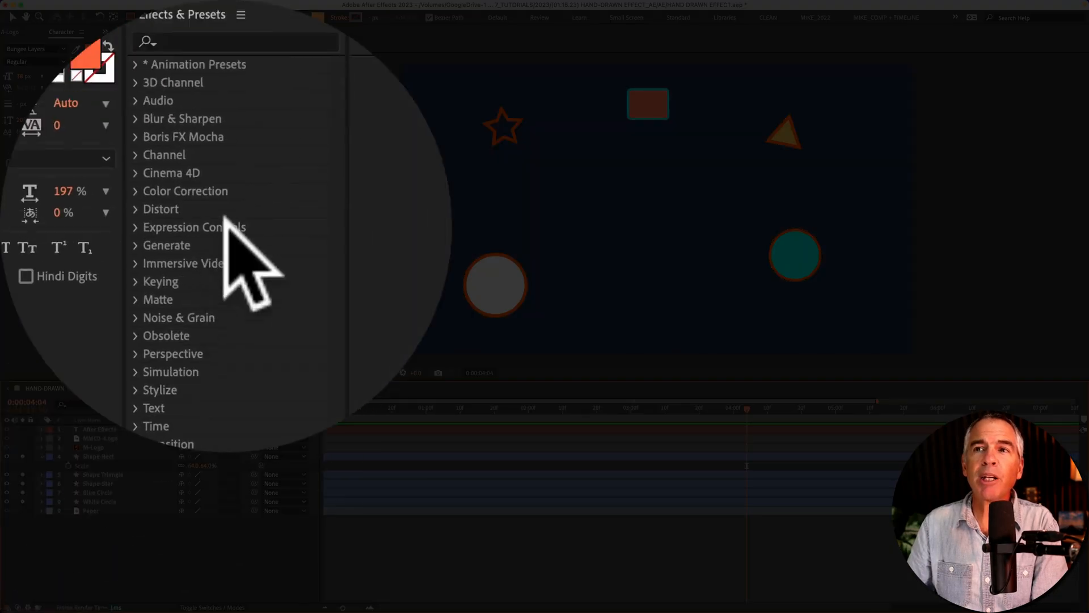
Show the Effects & Presets panel from the Window menu
click(138, 33)
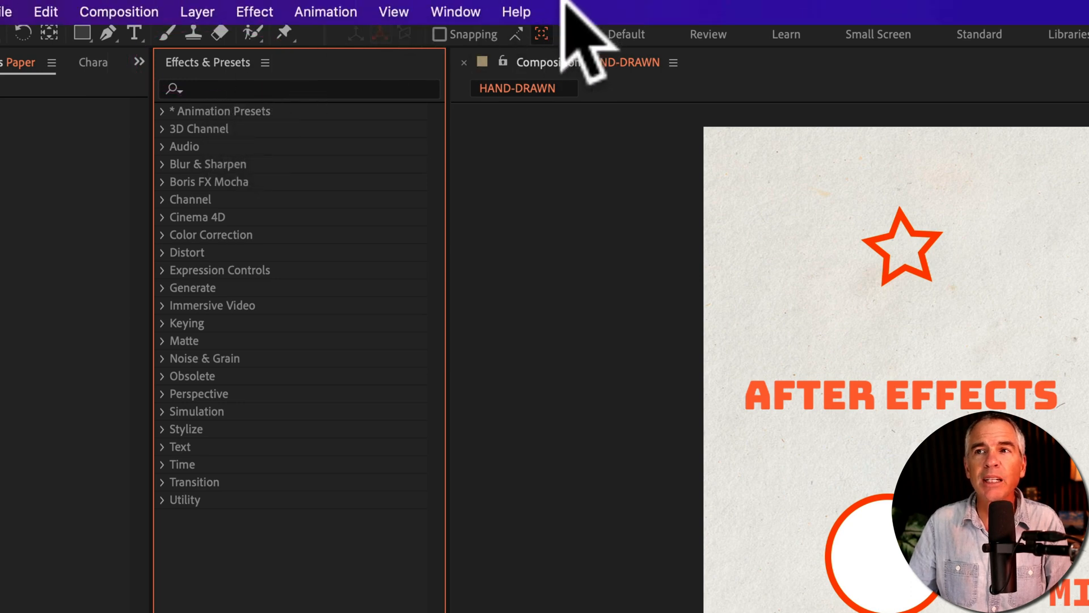
click(455, 11)
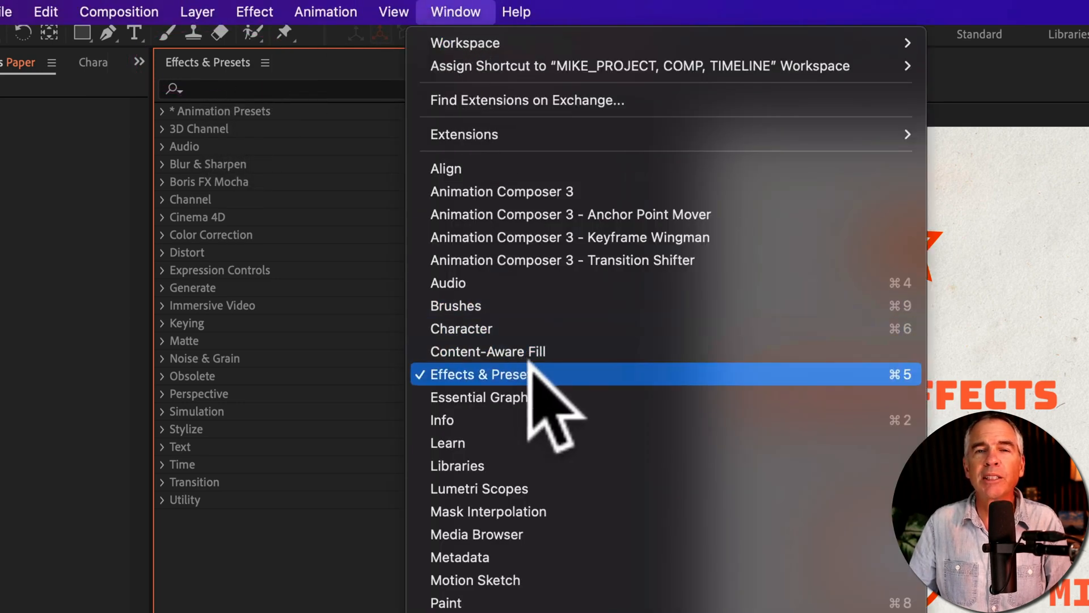
click(484, 373)
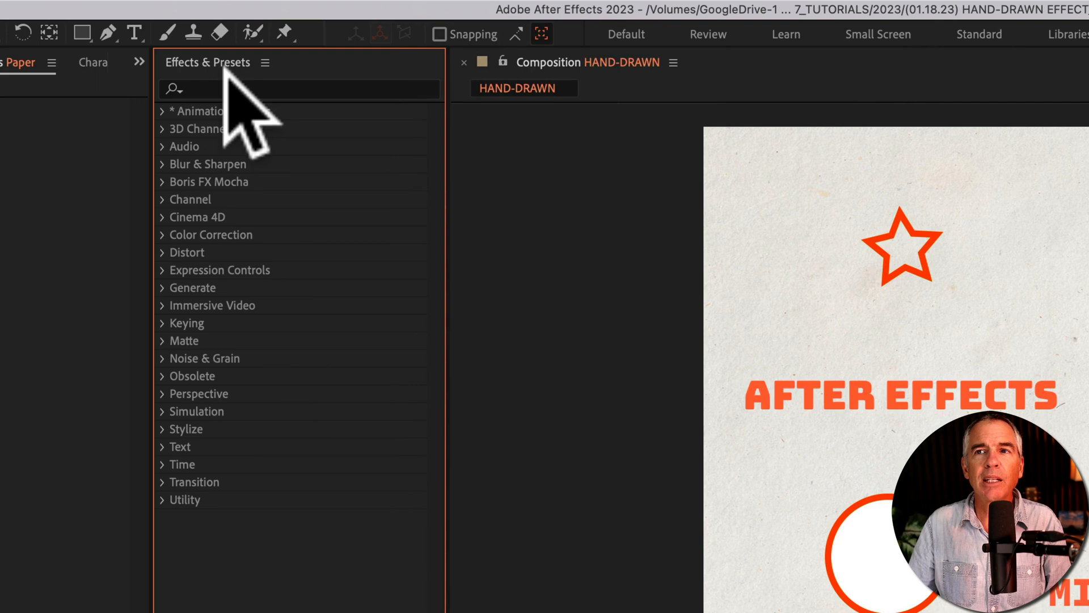
click(299, 88)
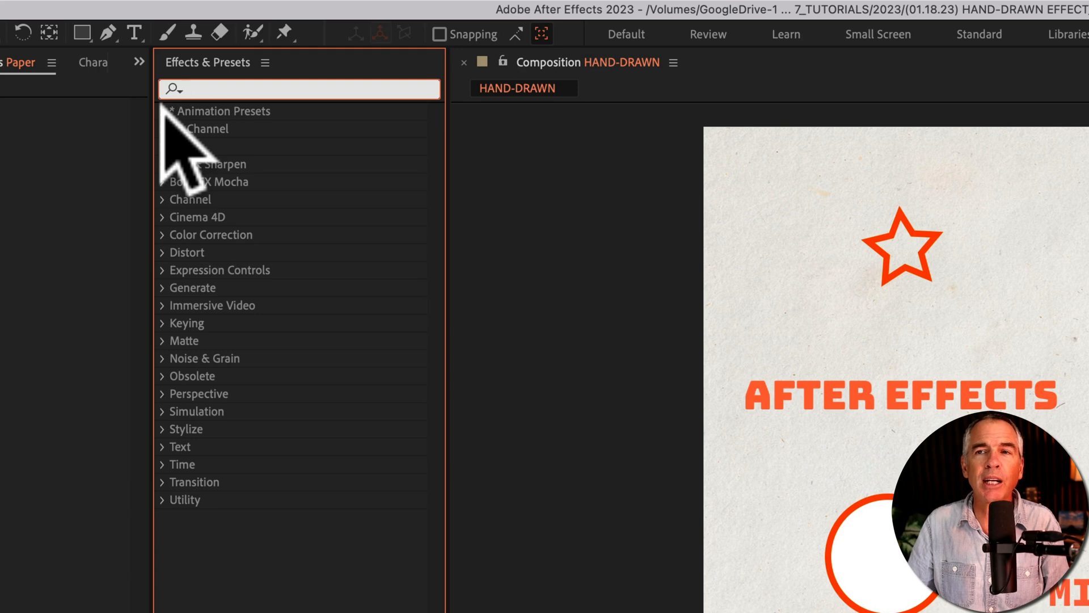
Apply the Hand Drawn Effect preset from Animation Presets to the AFTER EFFECTS text layer
click(163, 111)
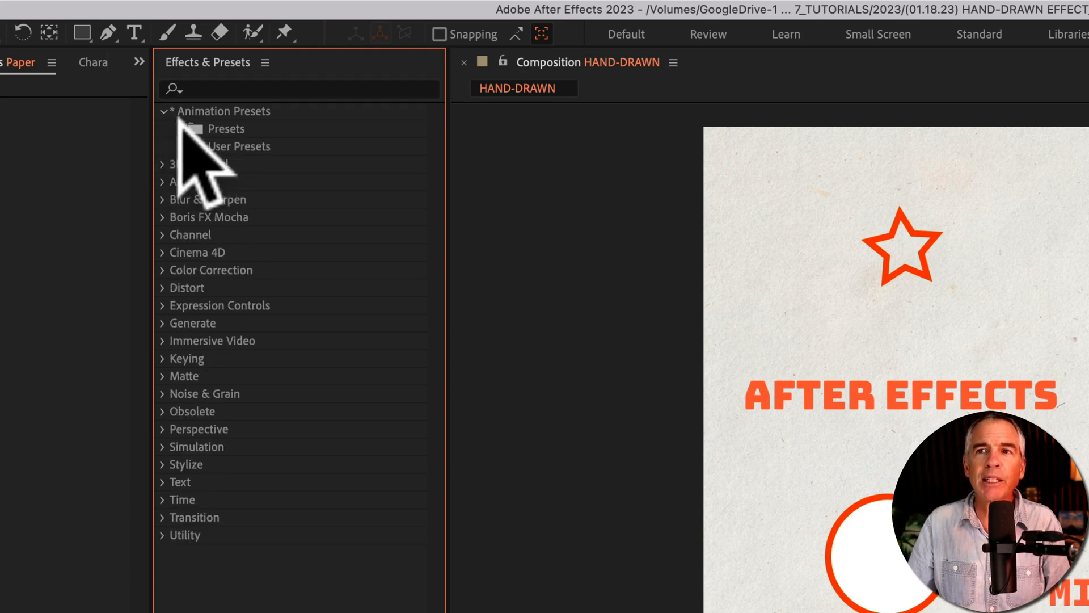
click(179, 128)
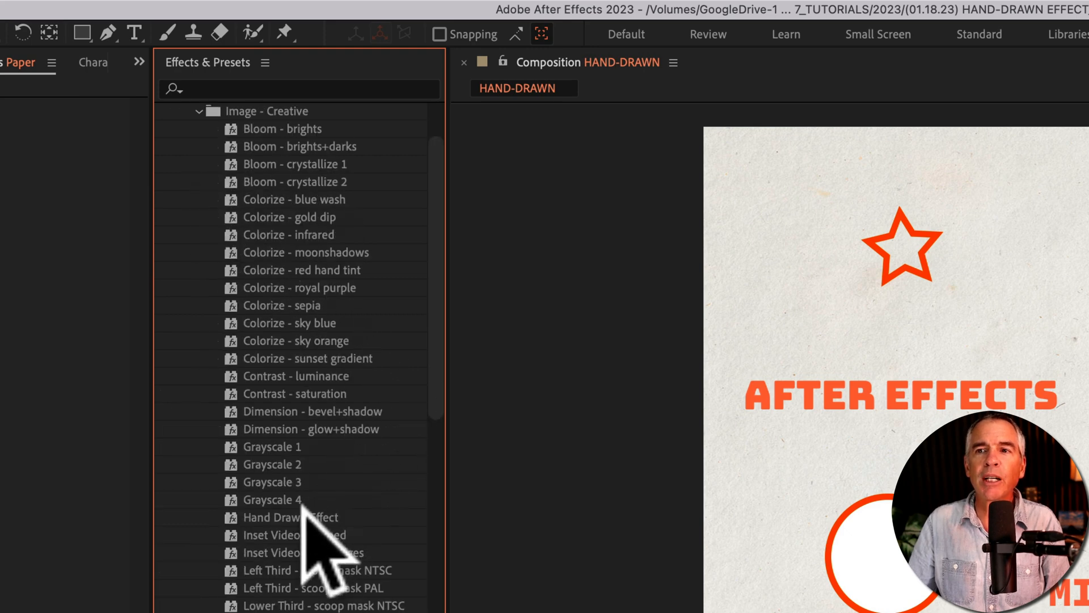
click(292, 517)
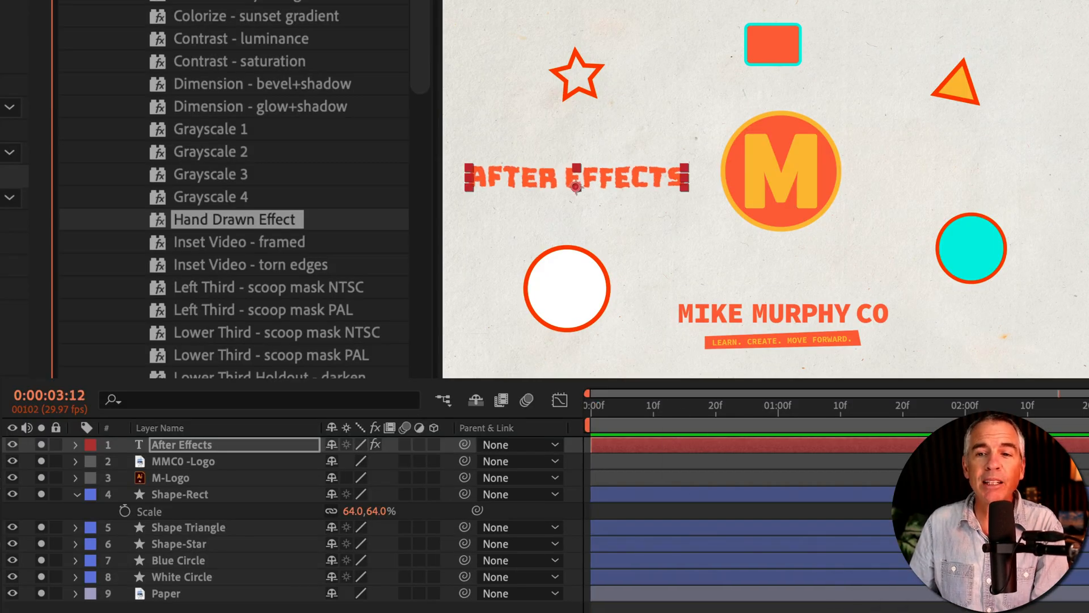
key(ctrl+a)
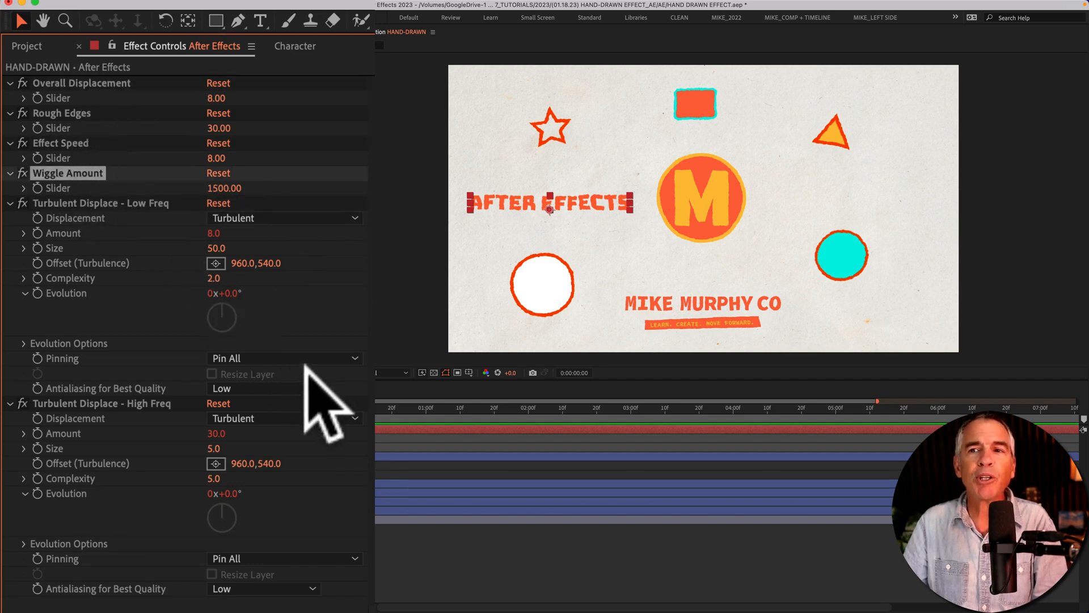
Select the layer to reveal the preset's displacement, rough edges, speed and wiggle controls
click(285, 418)
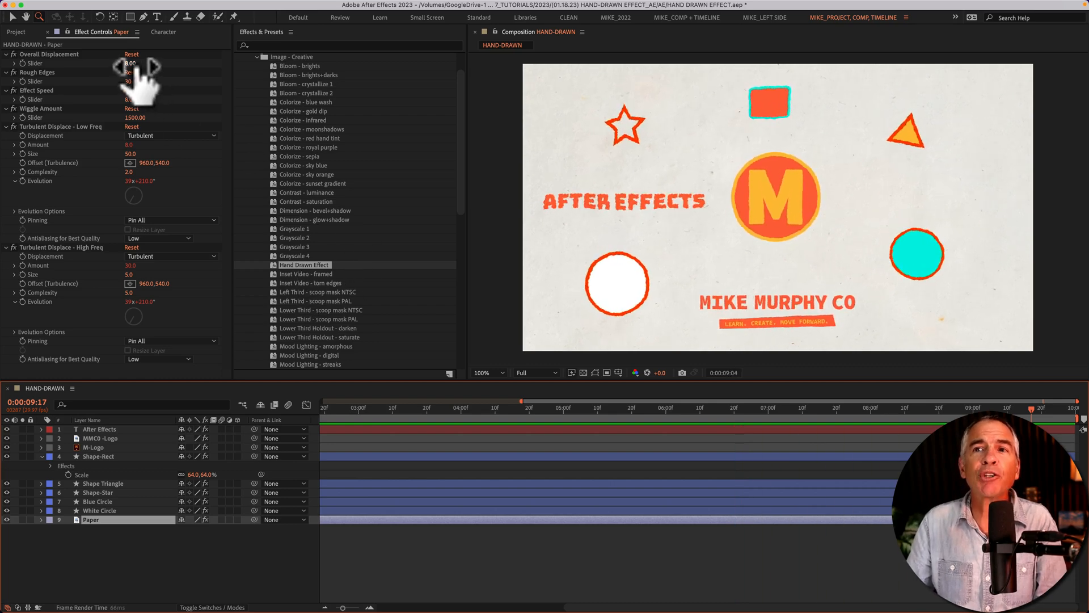
Drag the Paper layer's Overall Displacement down to -275
drag(131, 63, 83, 63)
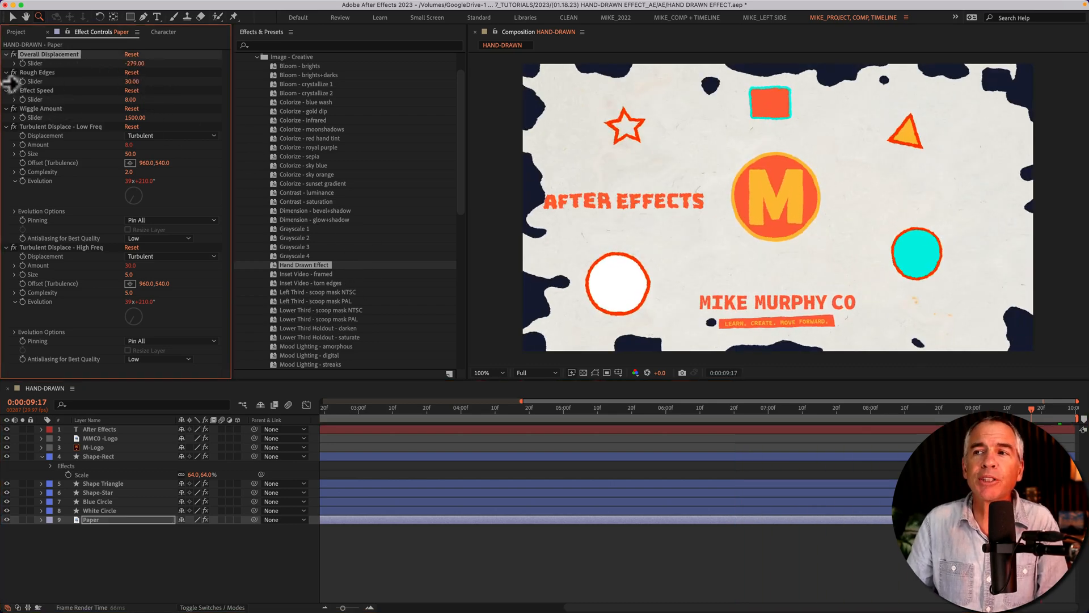